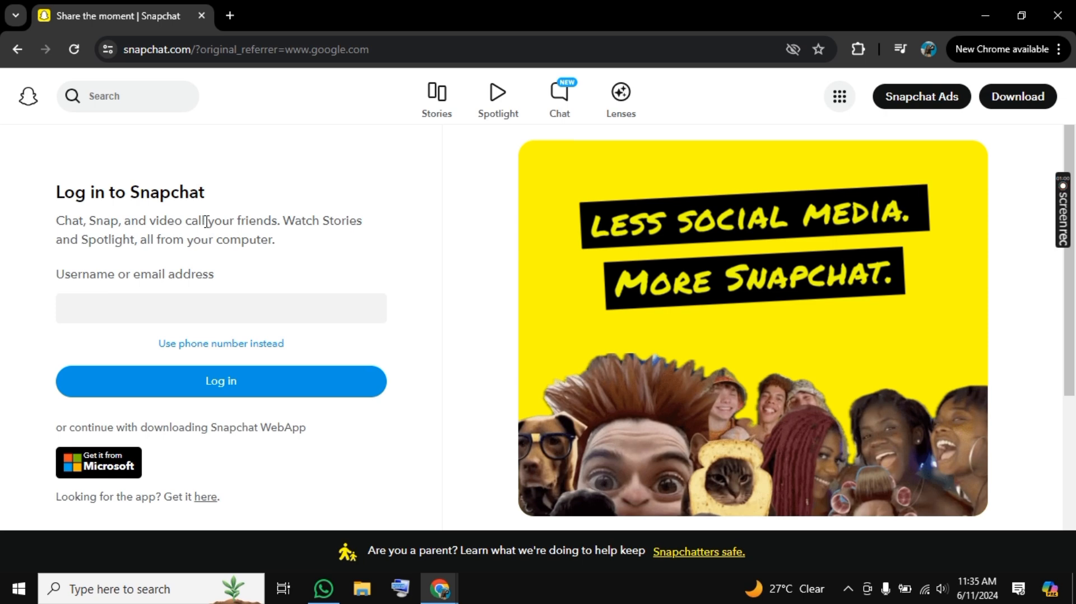
Open Snapchat's Microsoft Store listing via the 'Get it from Microsoft' badge
click(98, 463)
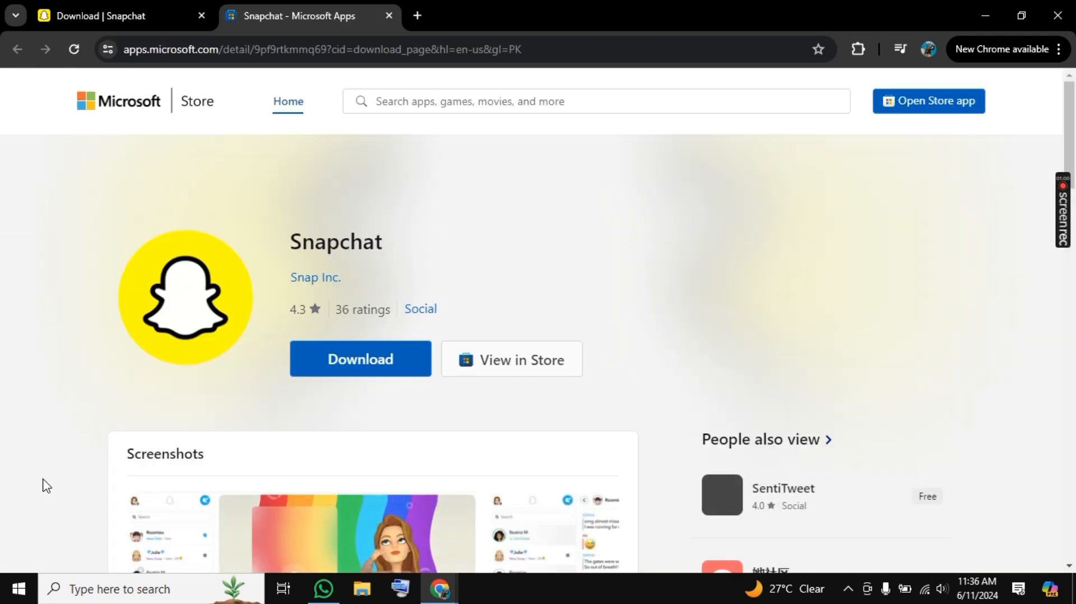
Download and launch Snapchat, then log in with username '029'
click(361, 358)
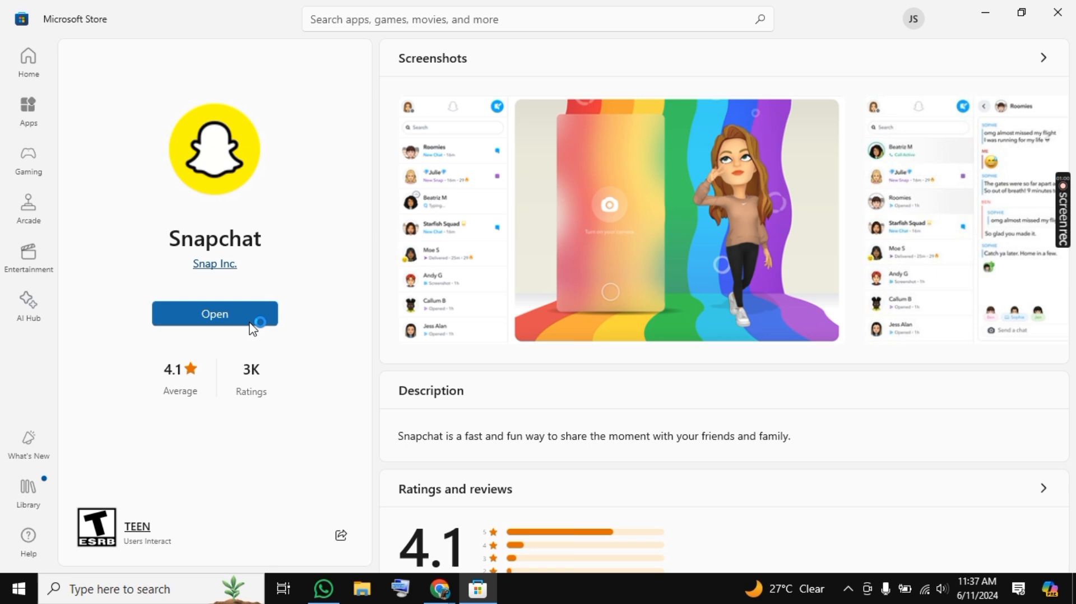
click(215, 314)
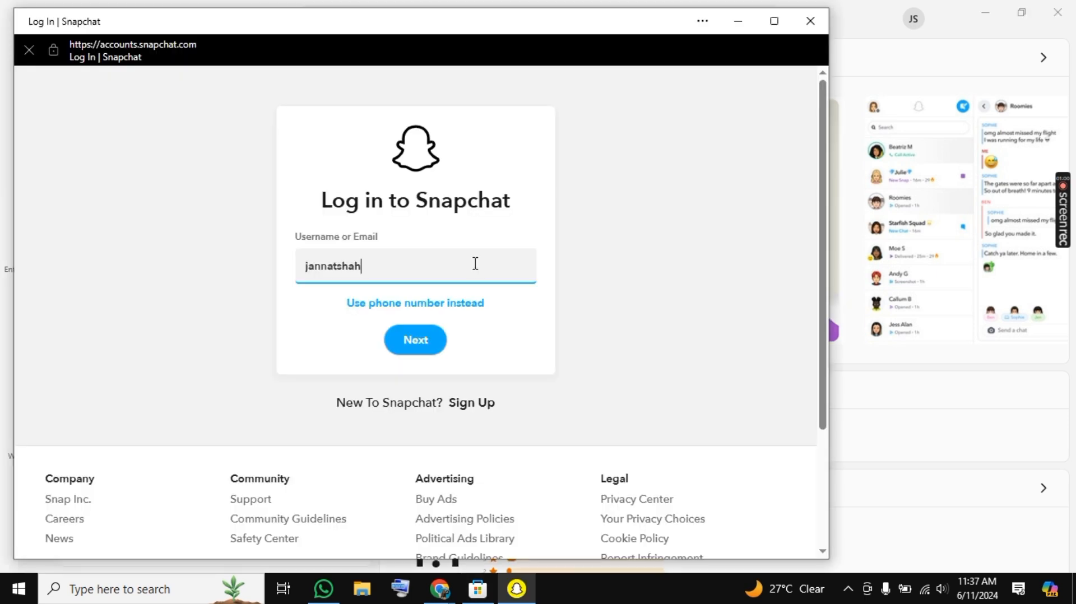
text(029)
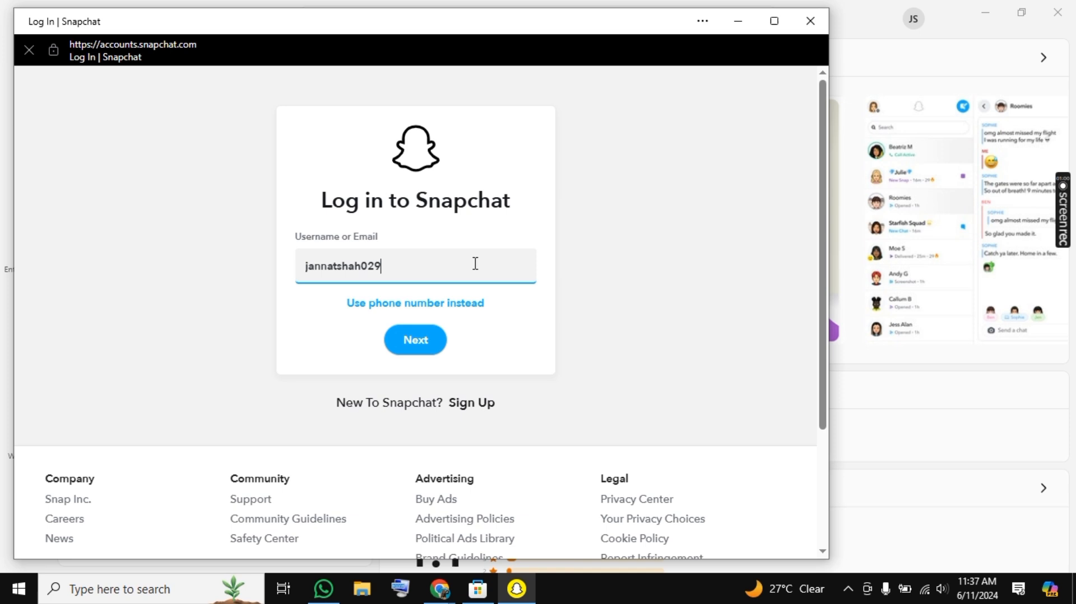
click(414, 339)
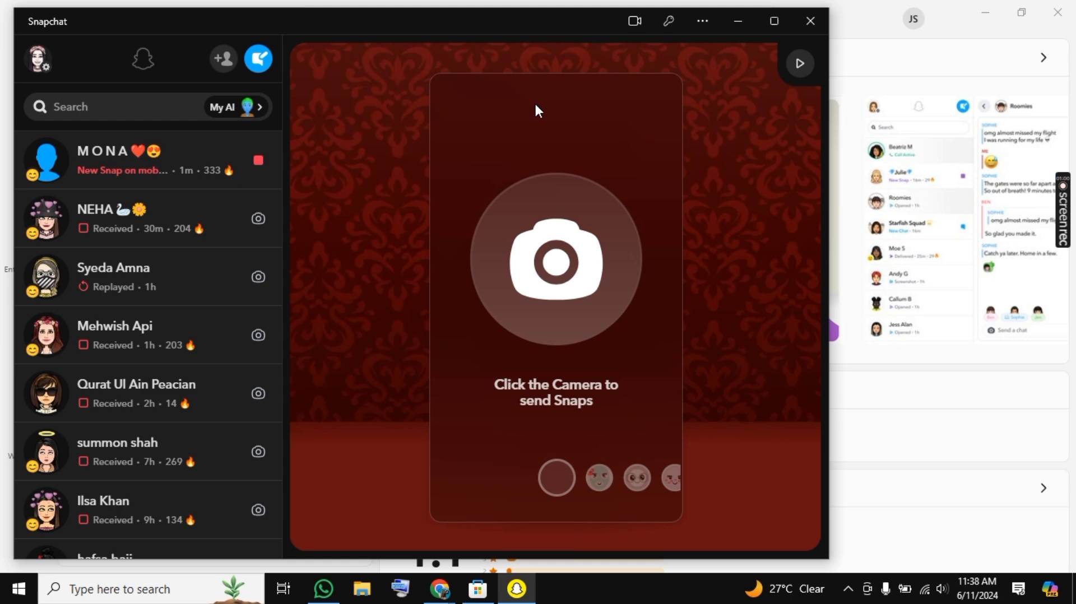
mouse_move(743, 203)
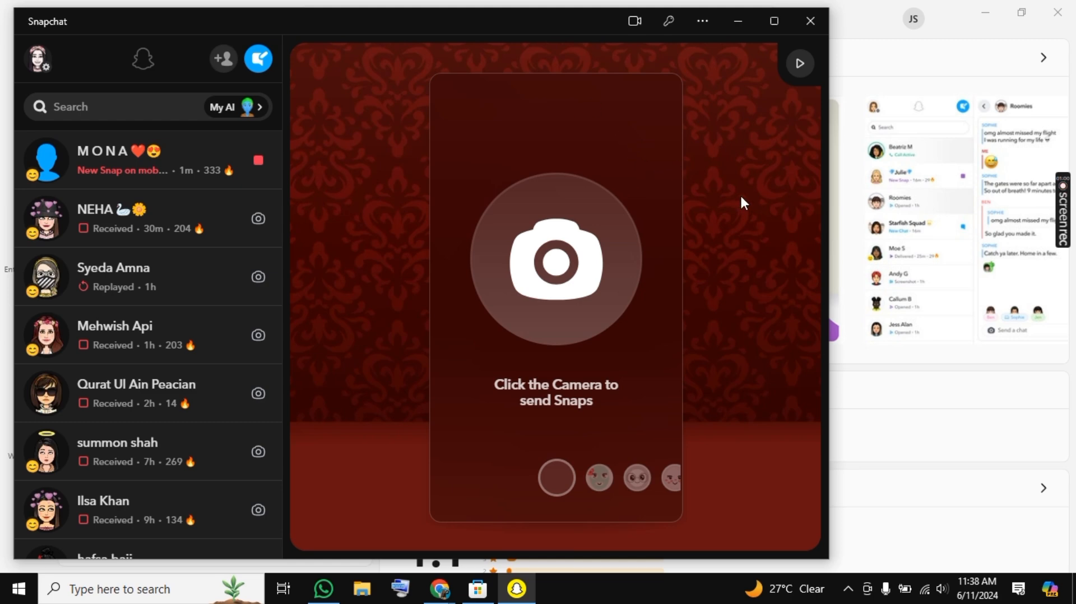